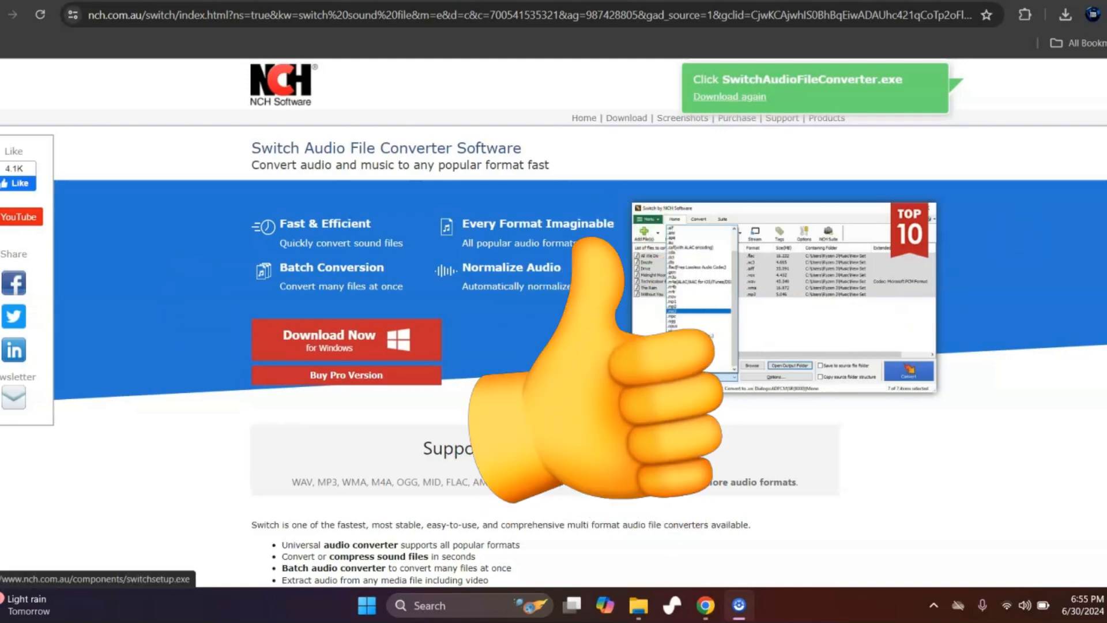
Download the Windows installer for Switch Sound Converter from the NCH page
scroll("down", 3)
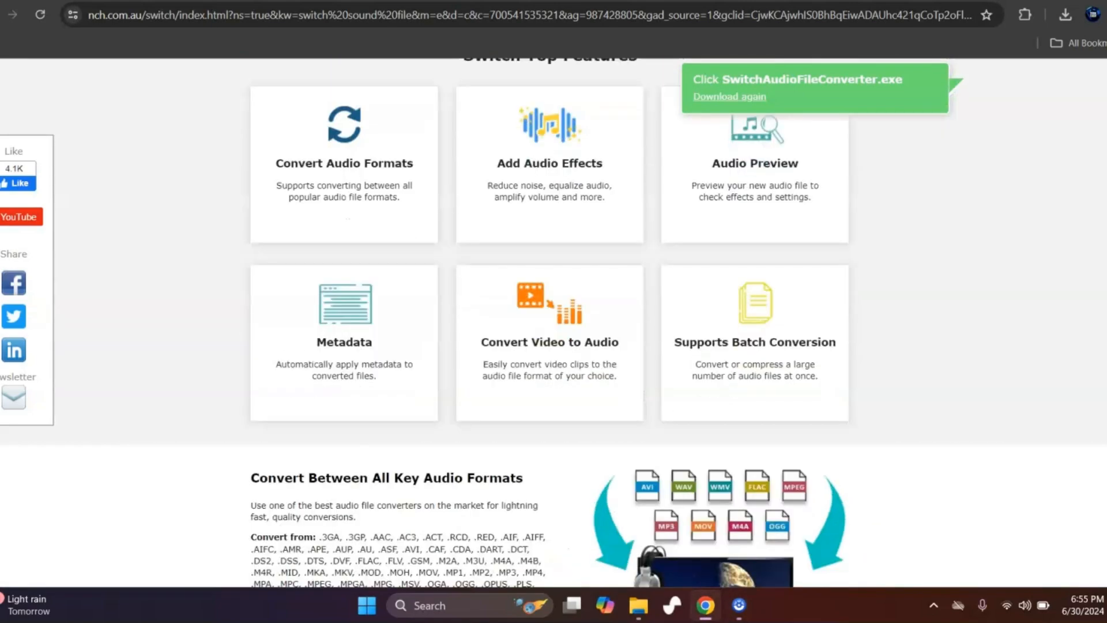
scroll("down", 3)
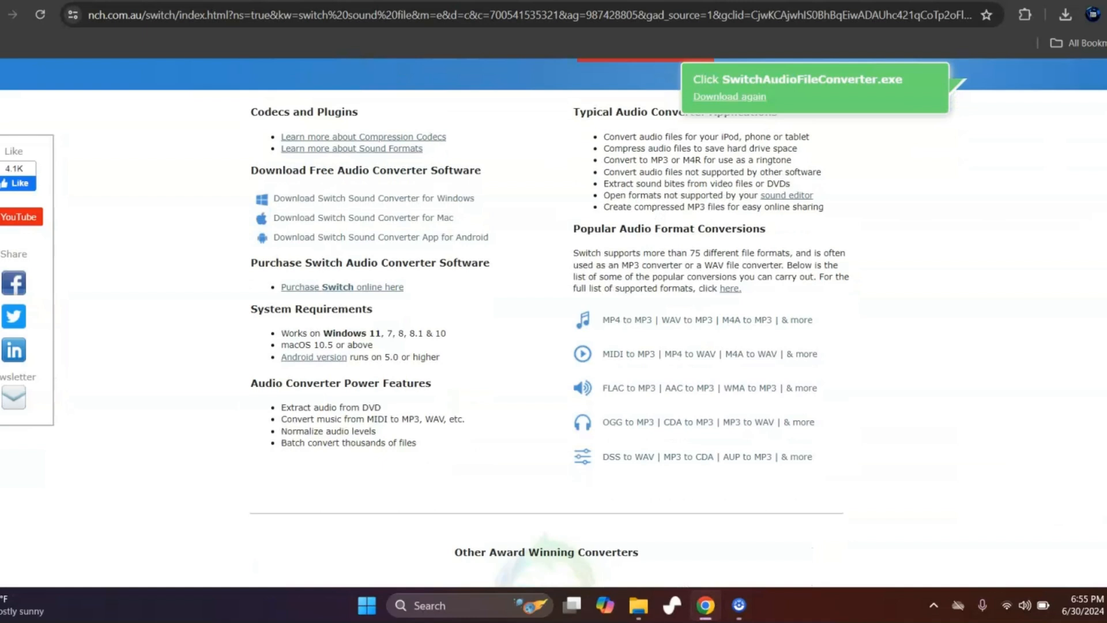
mouse_move(346, 220)
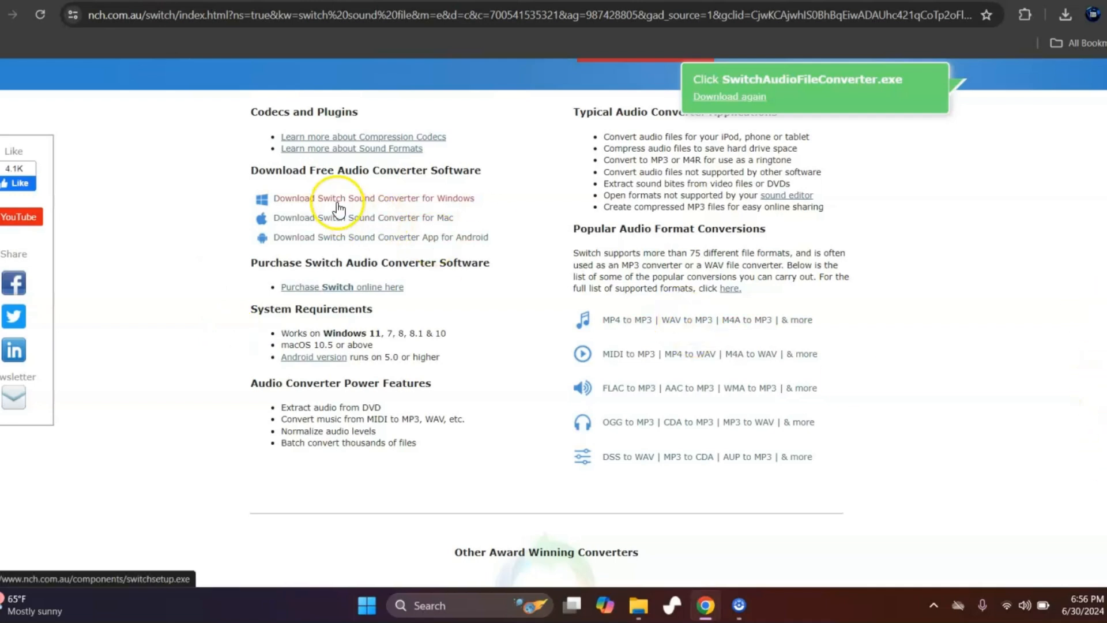
left_click(371, 197)
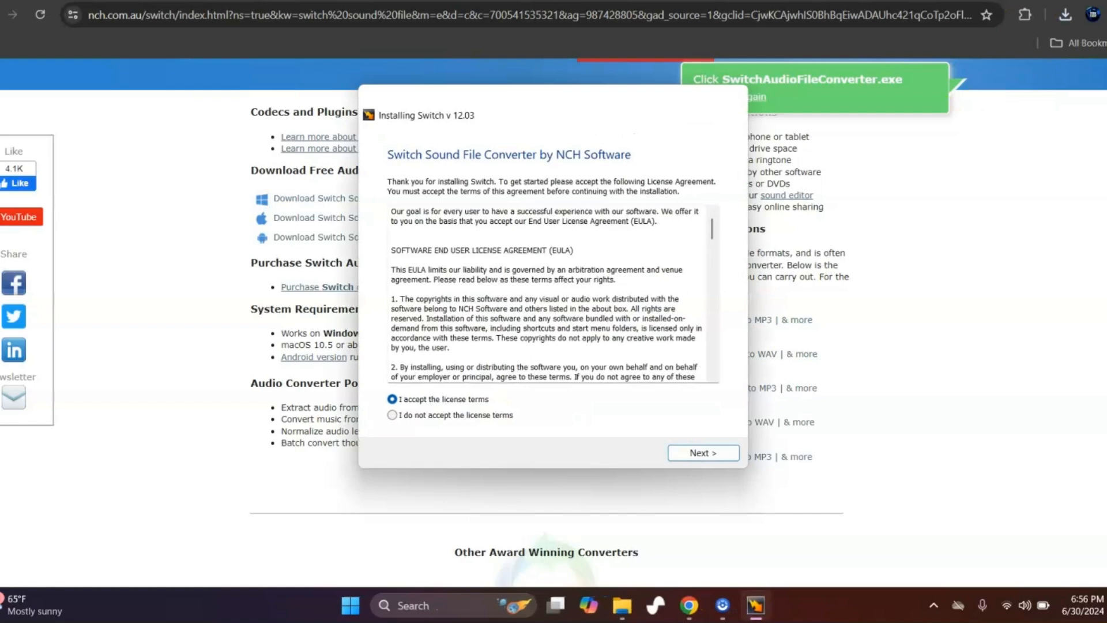
mouse_move(660, 236)
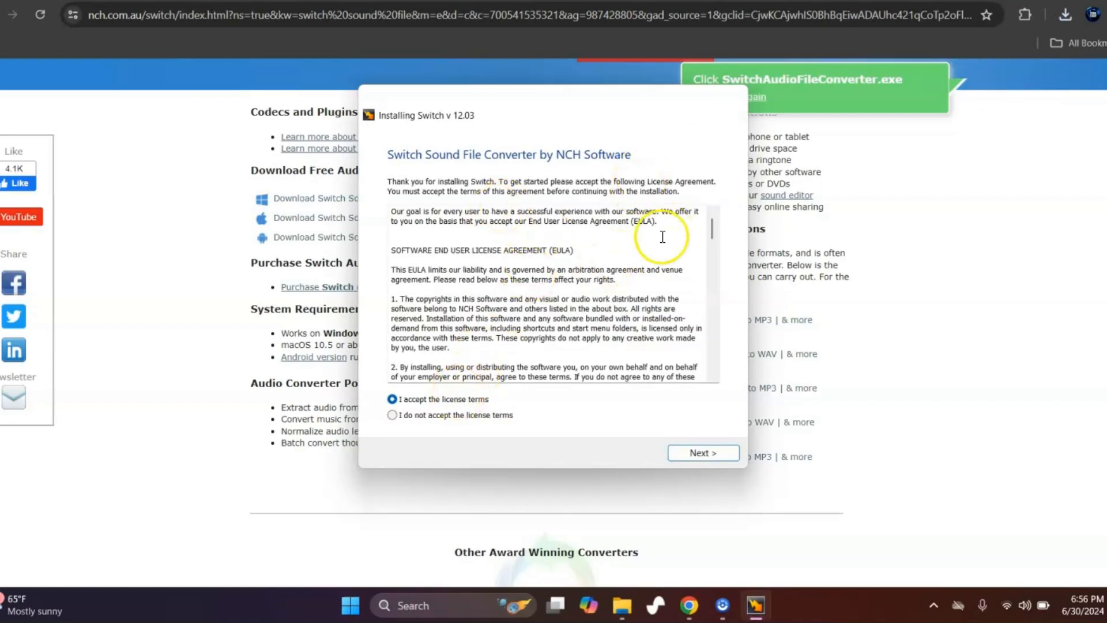
Accept the licence terms and skip all optional programs and extras
scroll("down", 3)
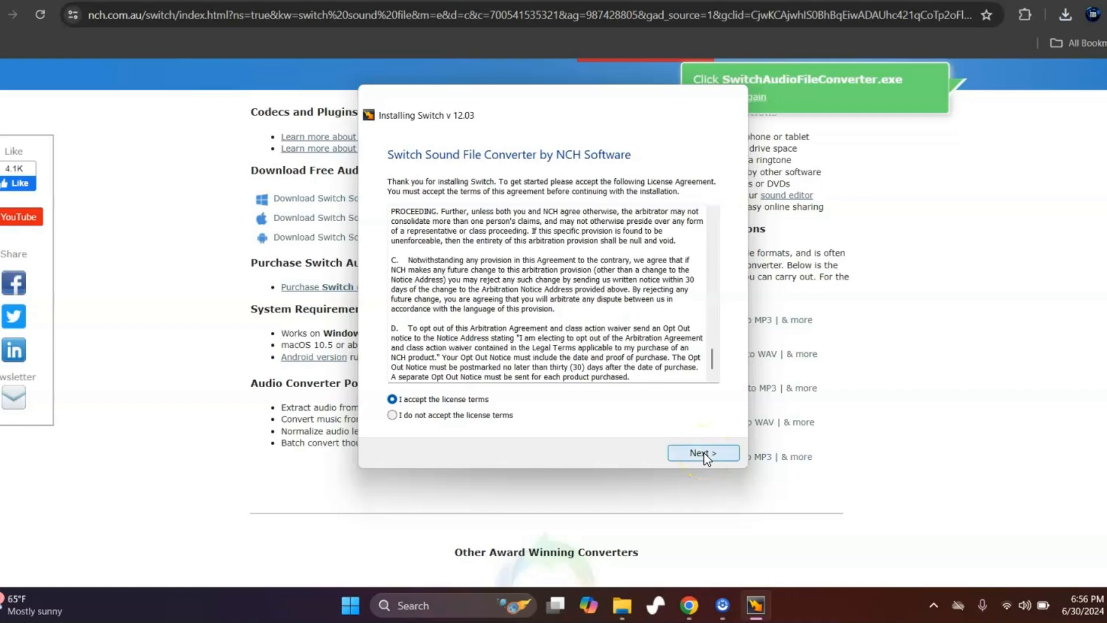
left_click(703, 452)
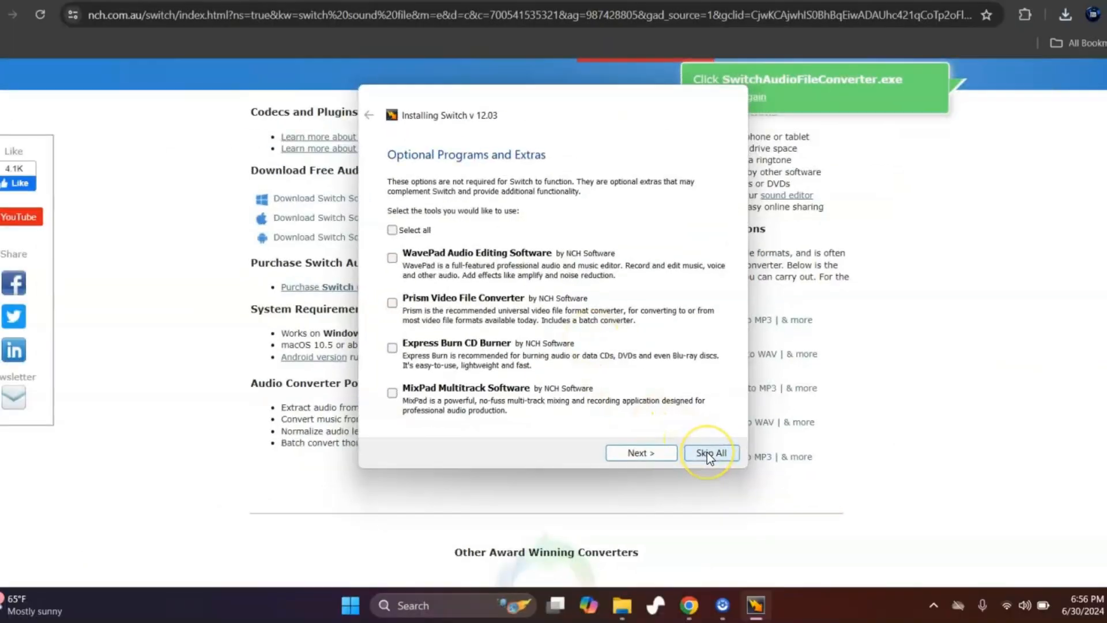
left_click(709, 452)
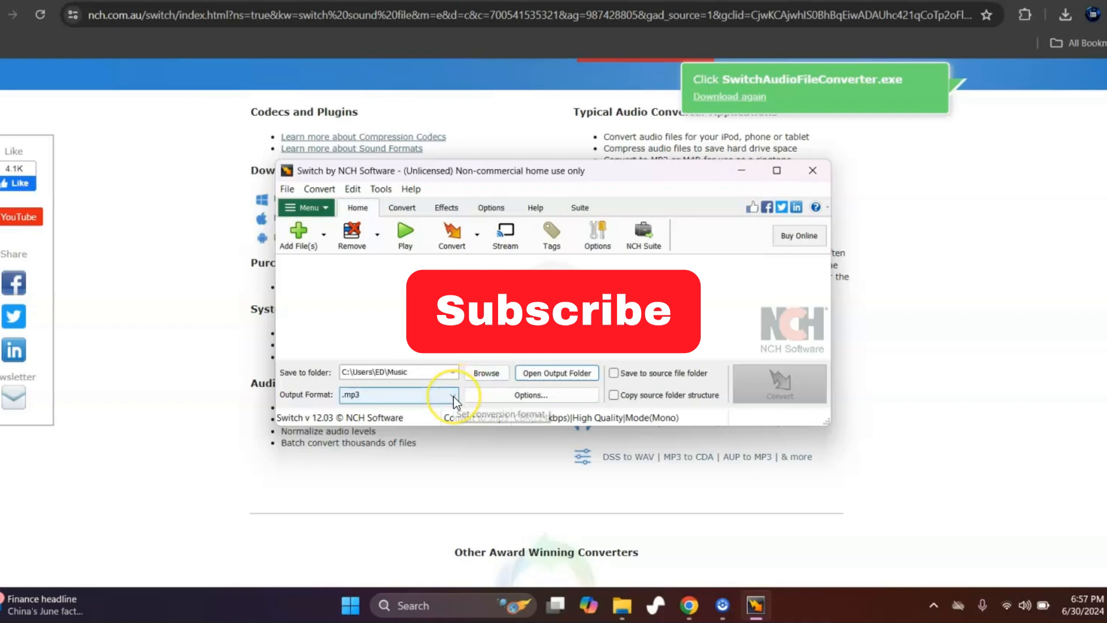
Choose .mp3 as the output format, keeping Save to folder as Music
left_click(478, 394)
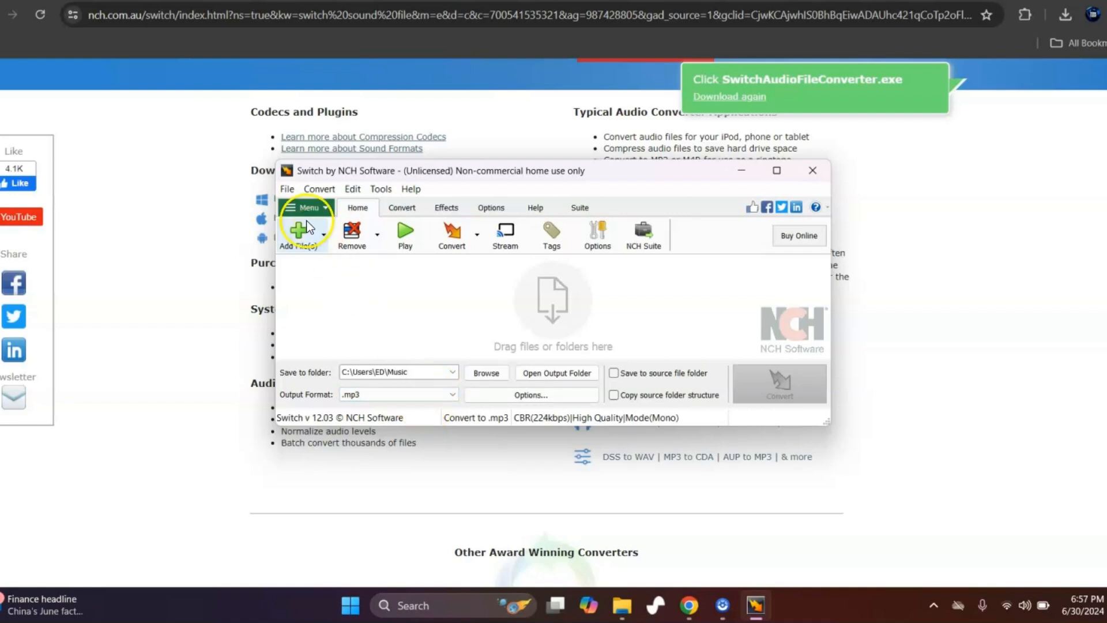
Add 'No sleep tonight' from Downloads to the conversion list via File > Add File(s)
left_click(287, 188)
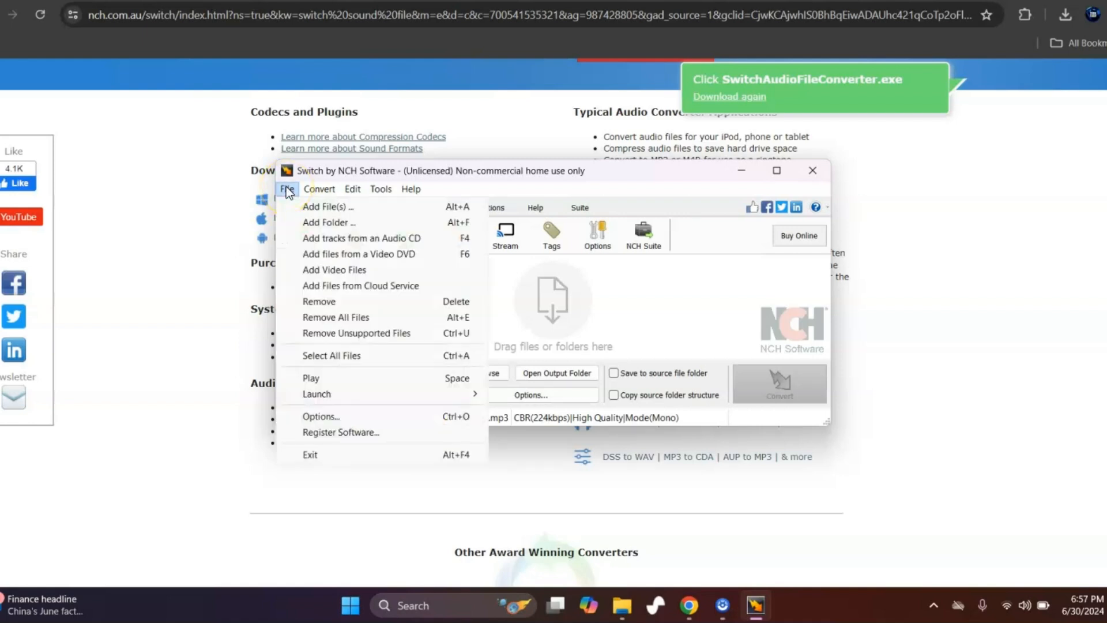
mouse_move(309, 270)
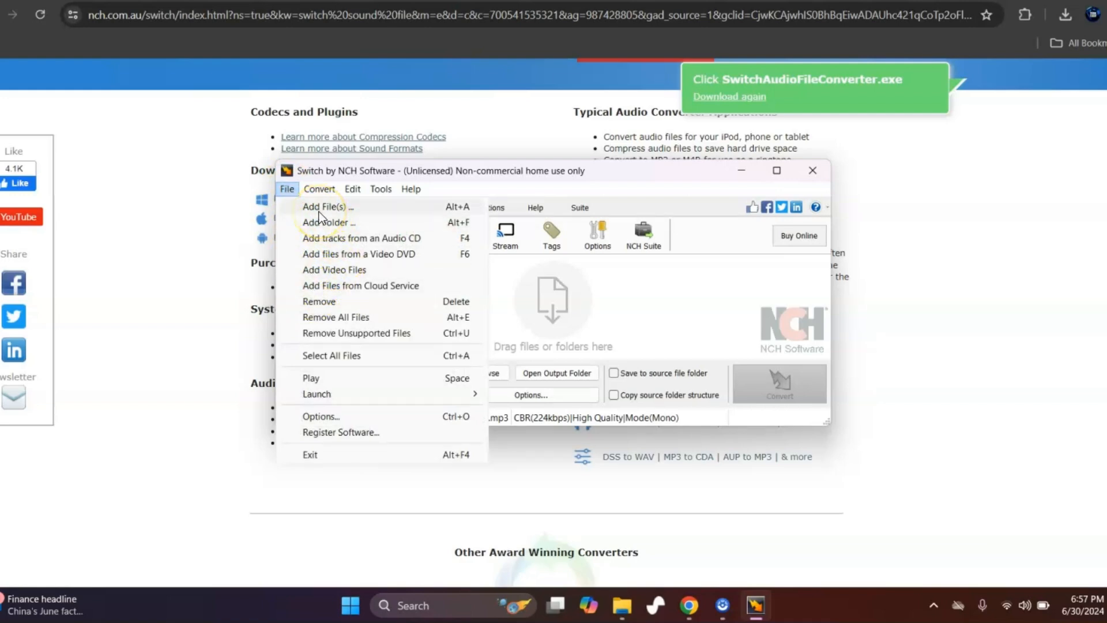
left_click(325, 206)
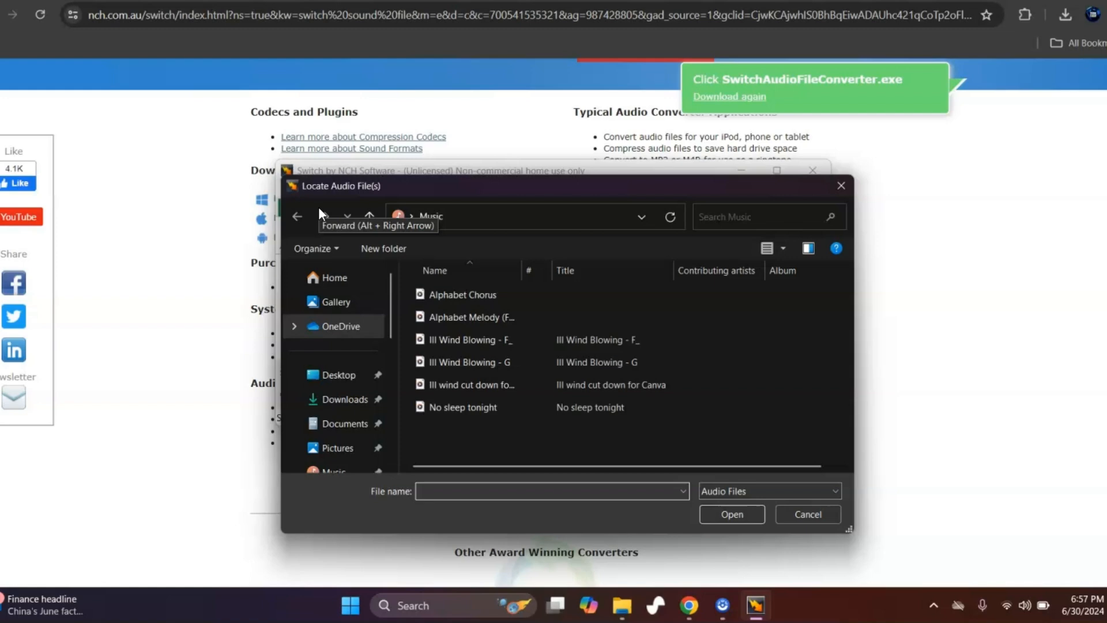
left_click(468, 361)
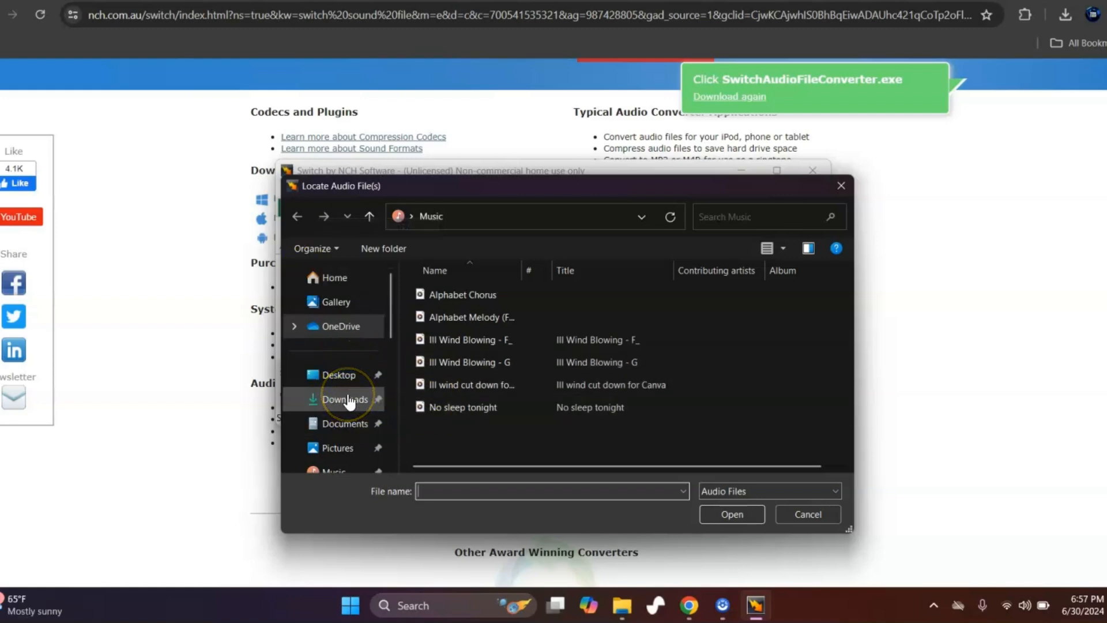
left_click(345, 399)
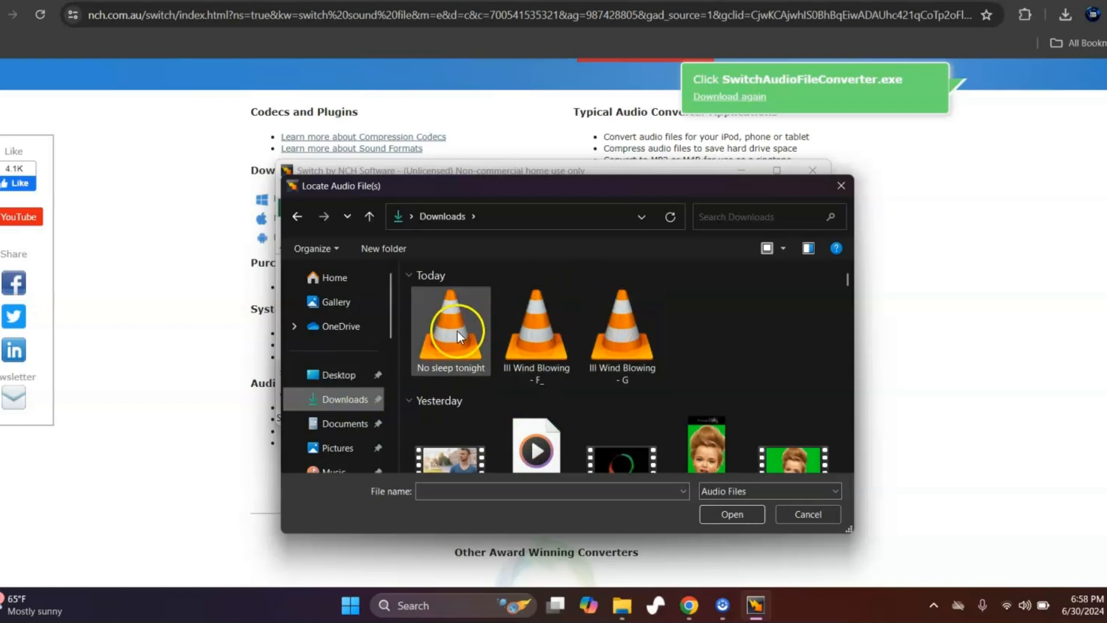
left_click(451, 328)
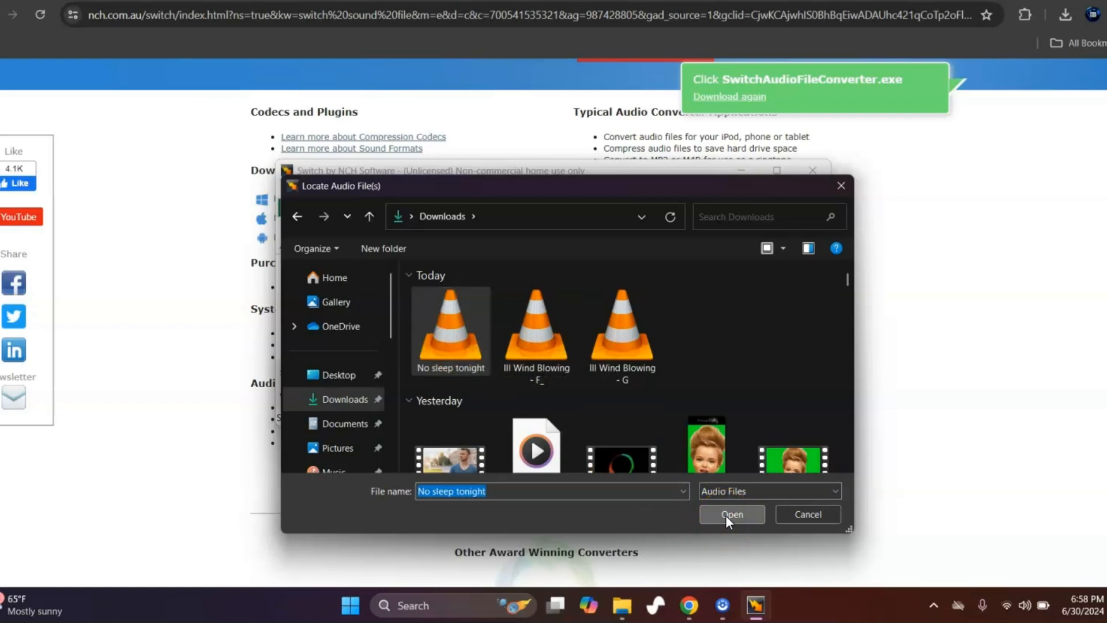
left_click(731, 514)
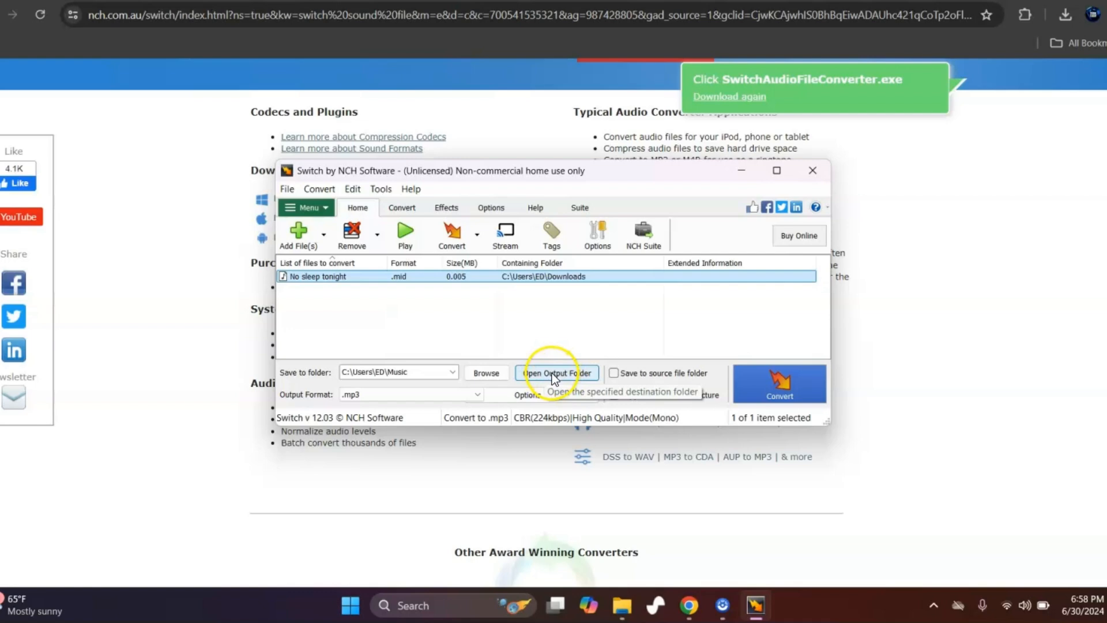
mouse_move(485, 372)
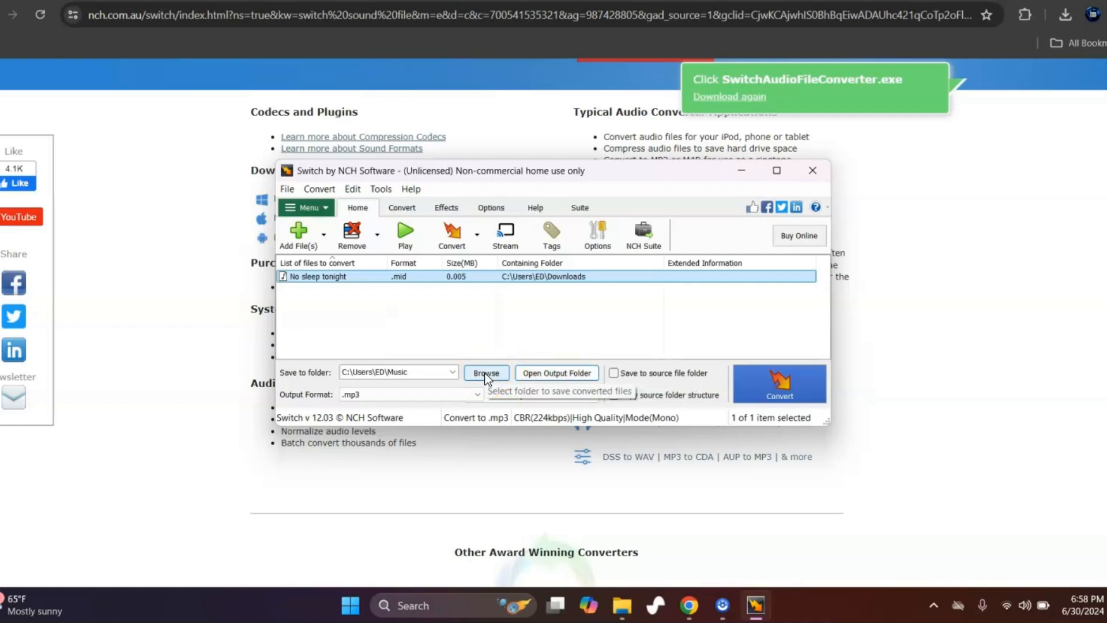
left_click(485, 373)
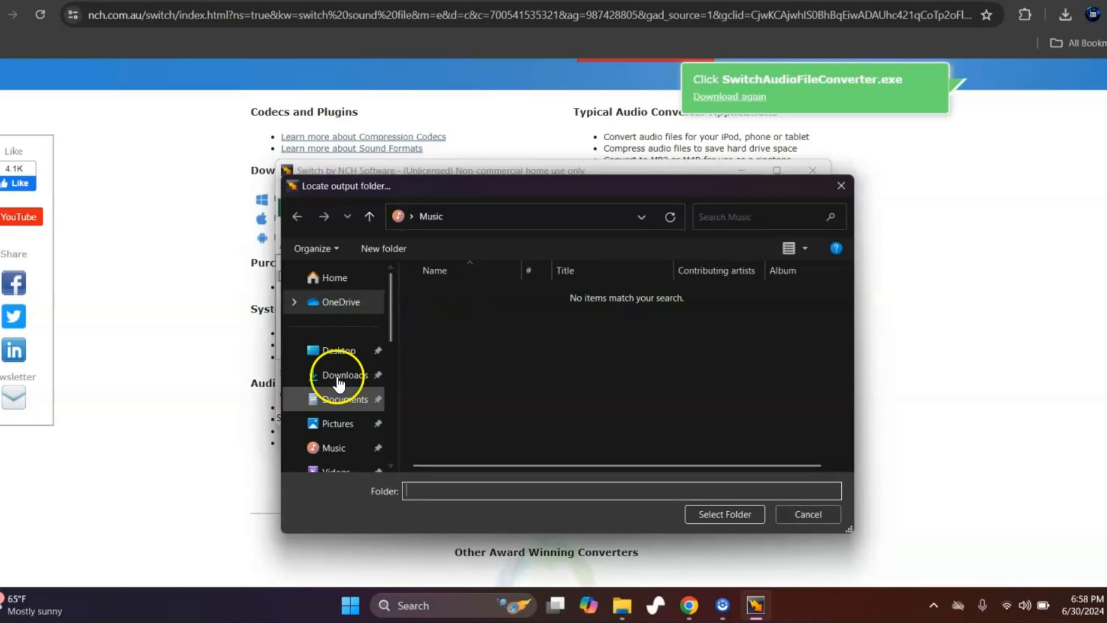
mouse_move(841, 187)
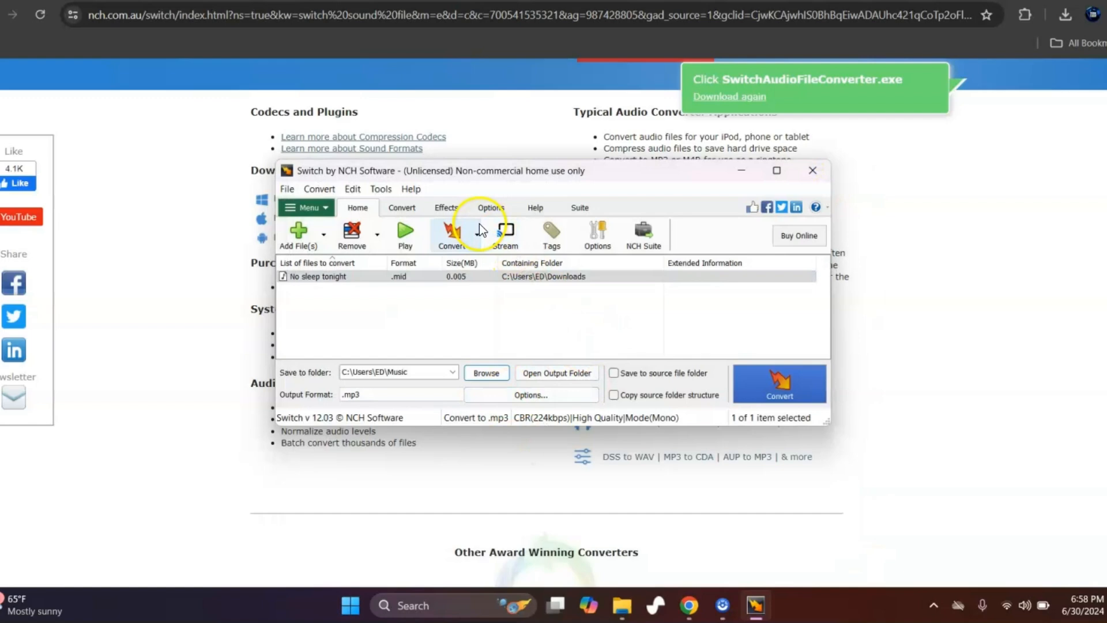
Convert the file to MP3, overwriting the existing No sleep tonight.mp3 in Music
left_click(451, 235)
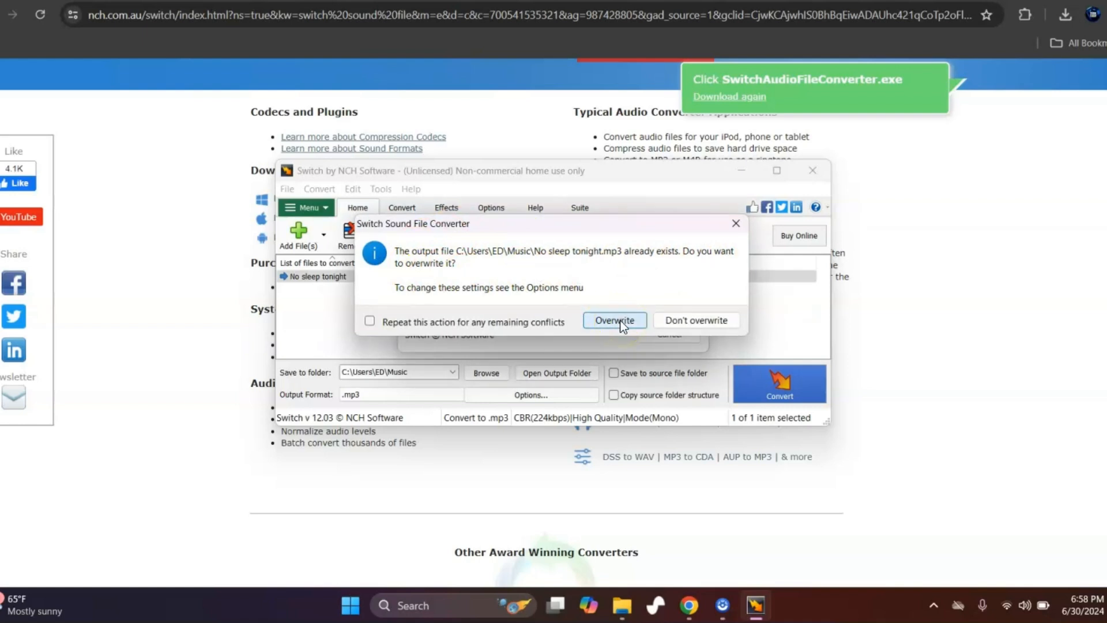
left_click(614, 320)
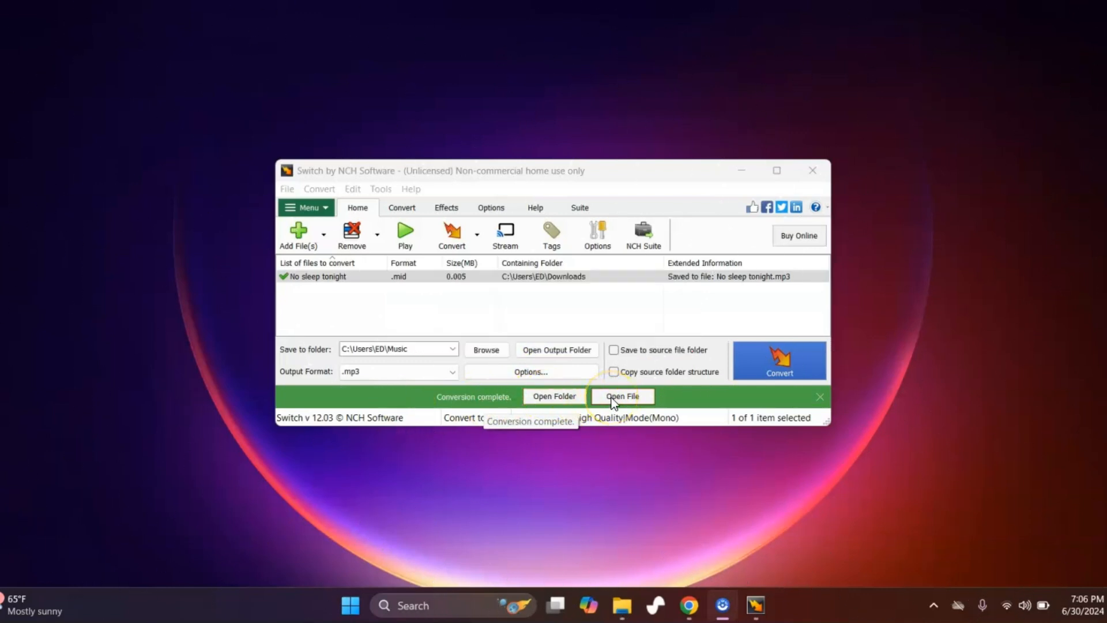
left_click(621, 395)
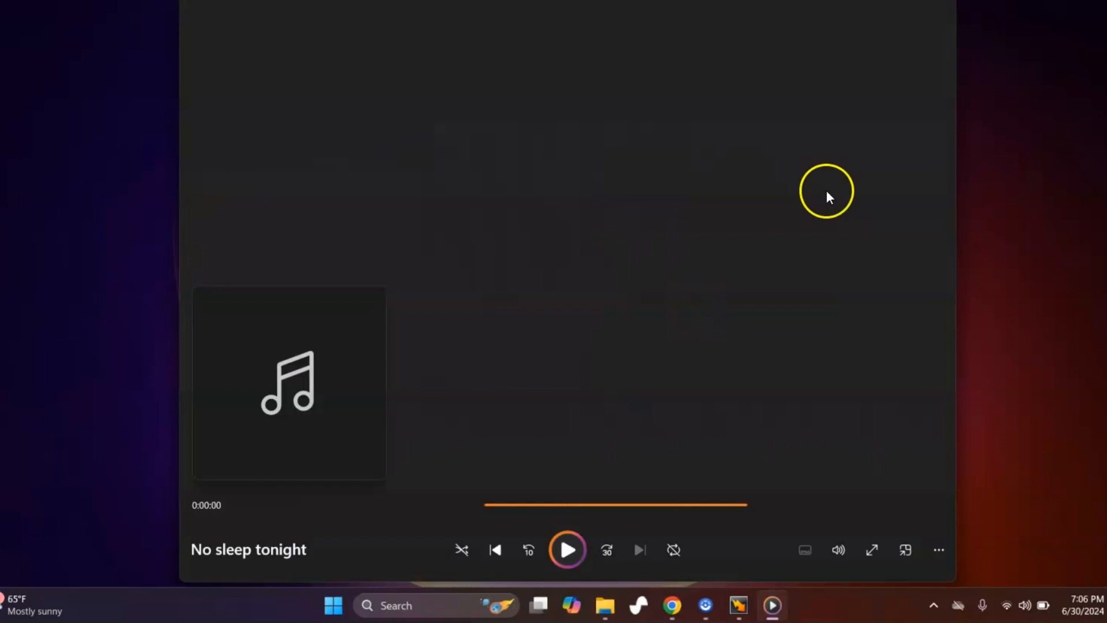
left_click(568, 549)
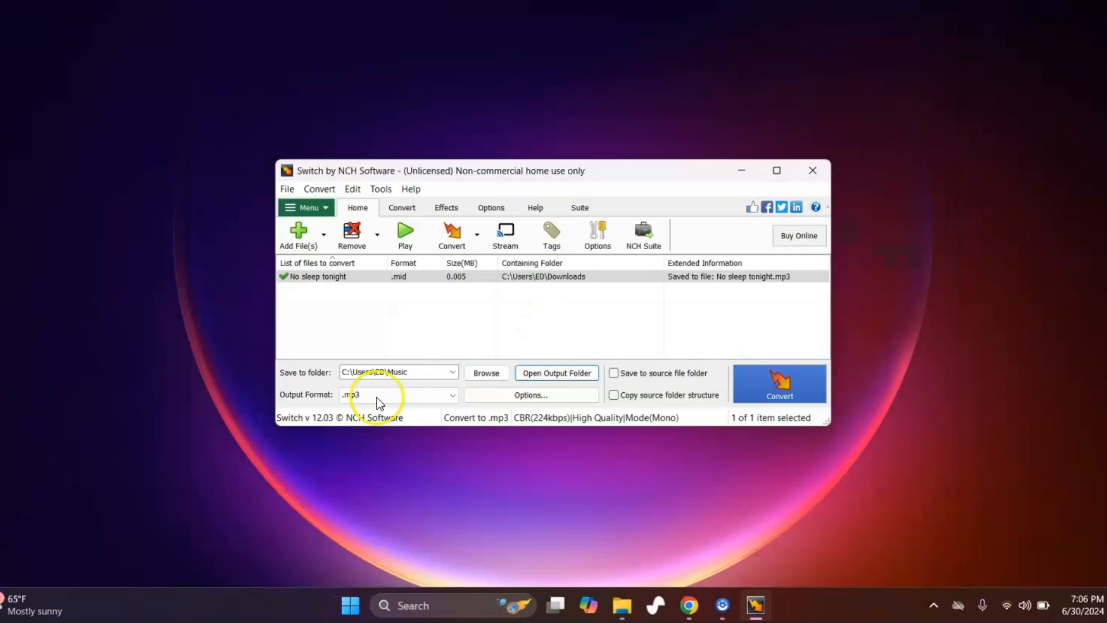
mouse_move(425, 342)
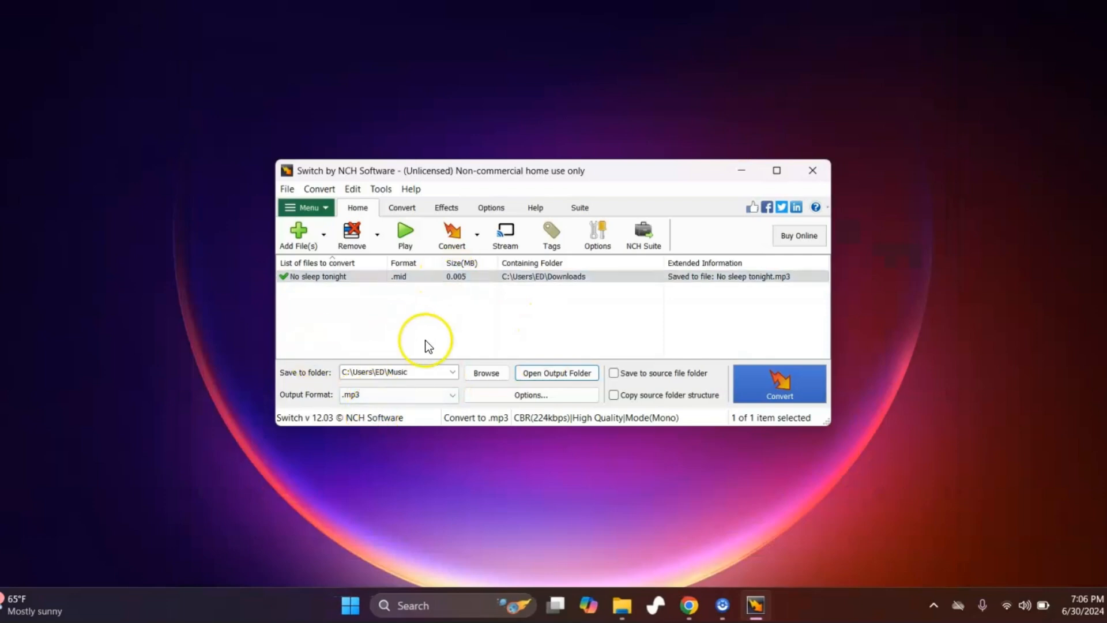
mouse_move(491, 342)
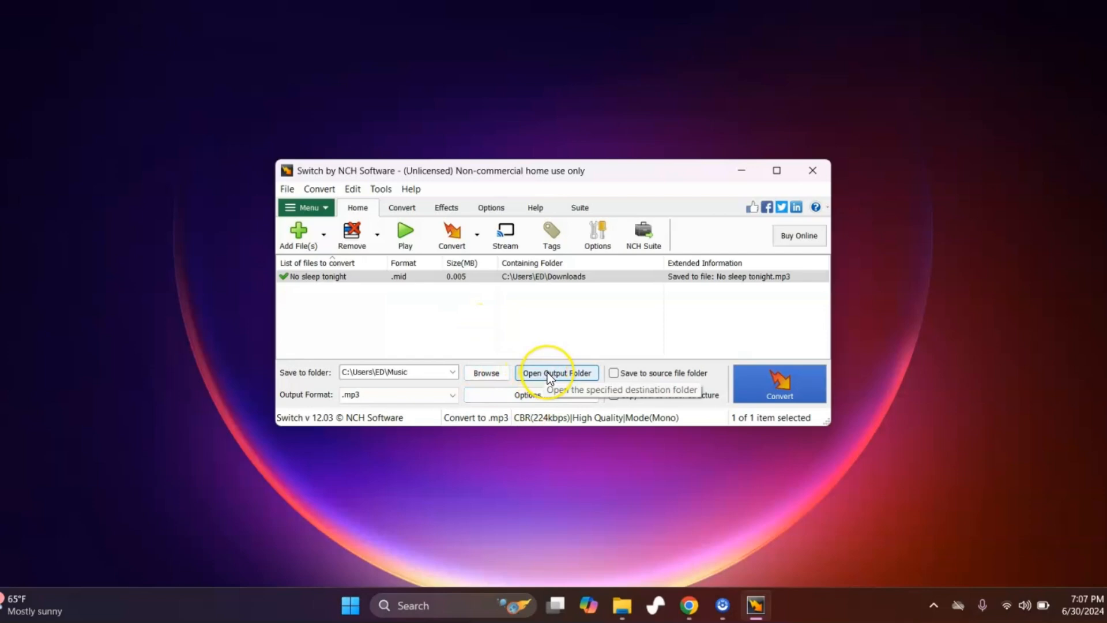
Show the converted file in the Music folder and bring up its right-click actions
left_click(556, 372)
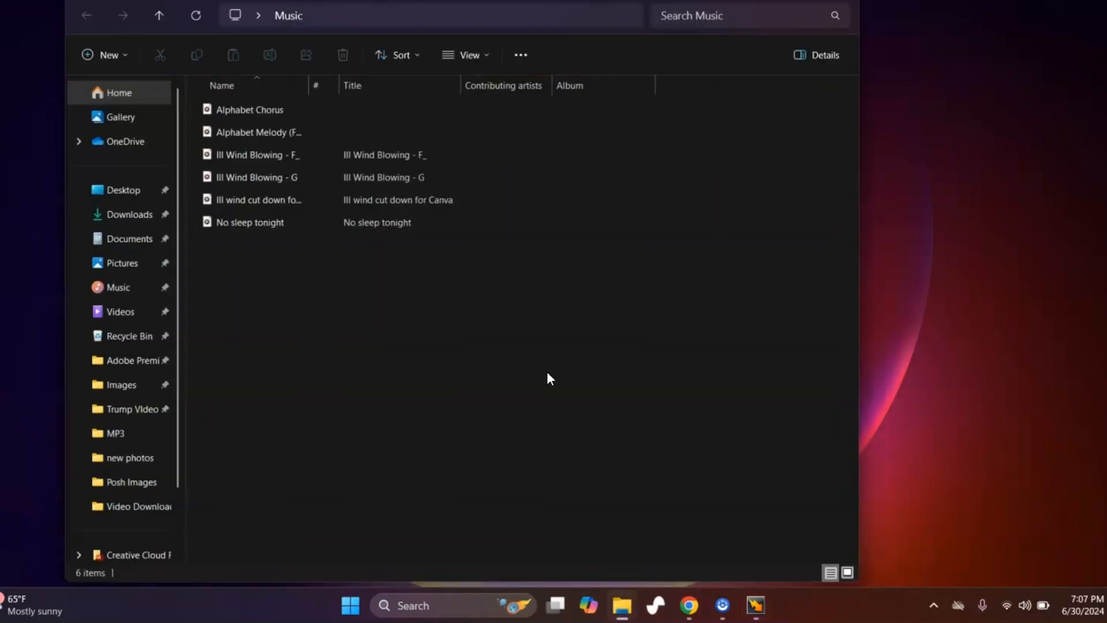
left_click(247, 221)
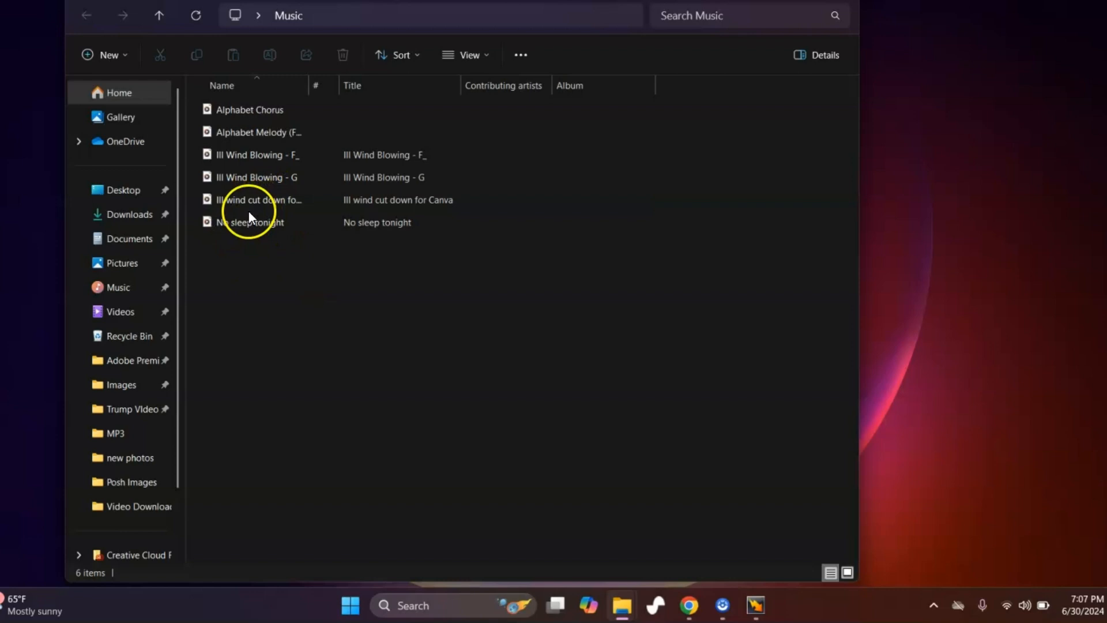
right_click(249, 221)
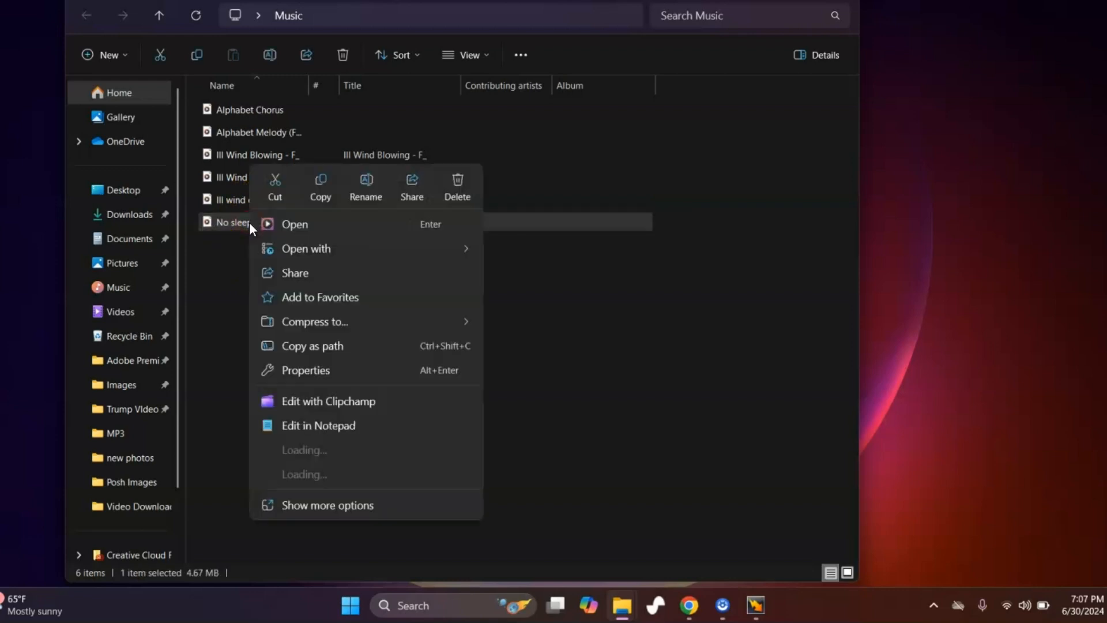